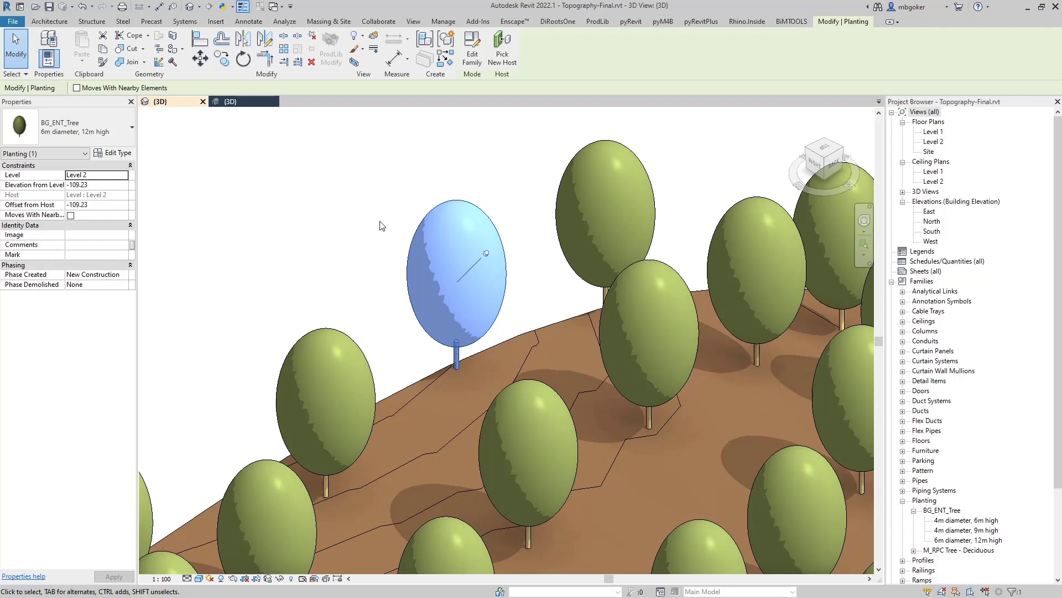
Step: Switch to the bare Topography.rvt model and launch Grasshopper from the Rhino.Inside ribbon
click(747, 21)
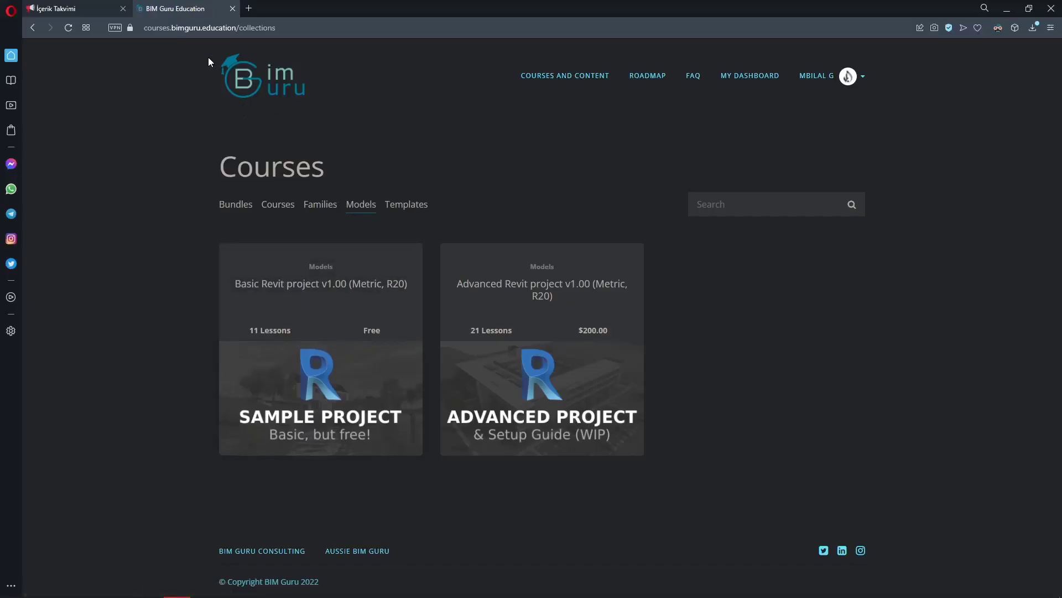
mouse_move(320, 359)
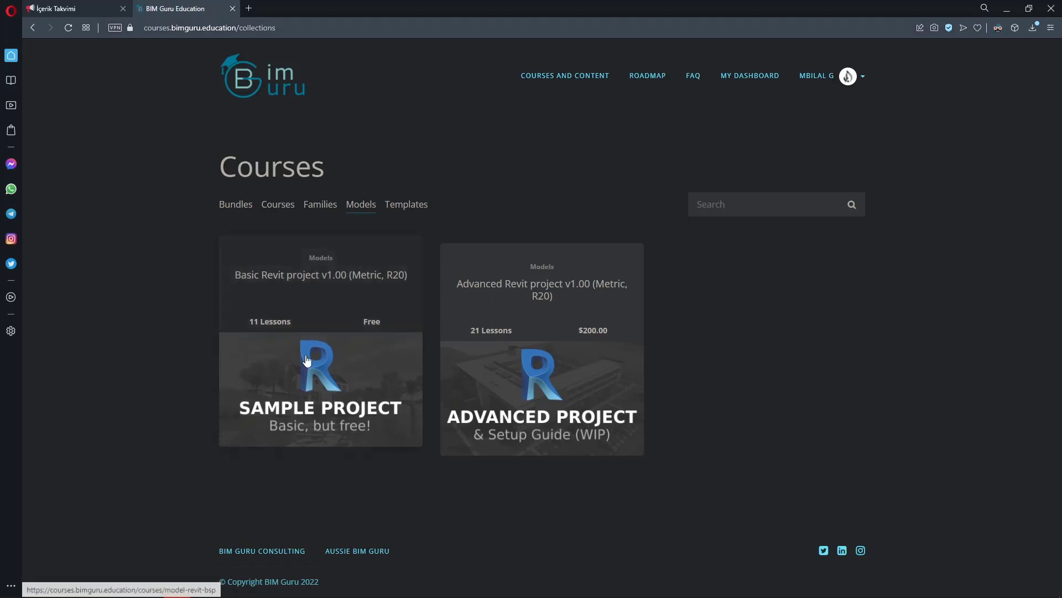
click(320, 389)
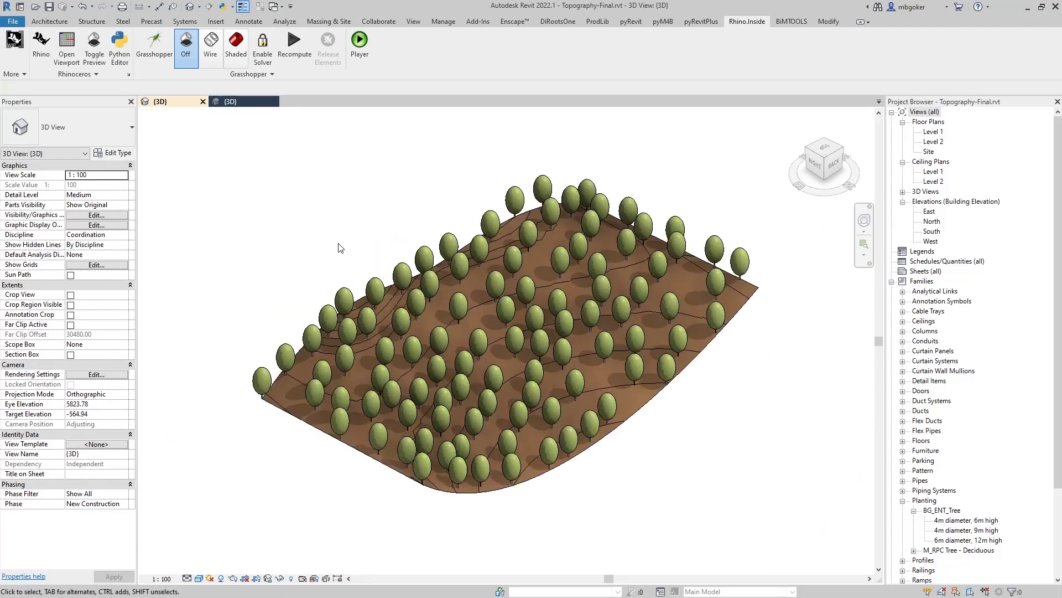
mouse_move(167, 230)
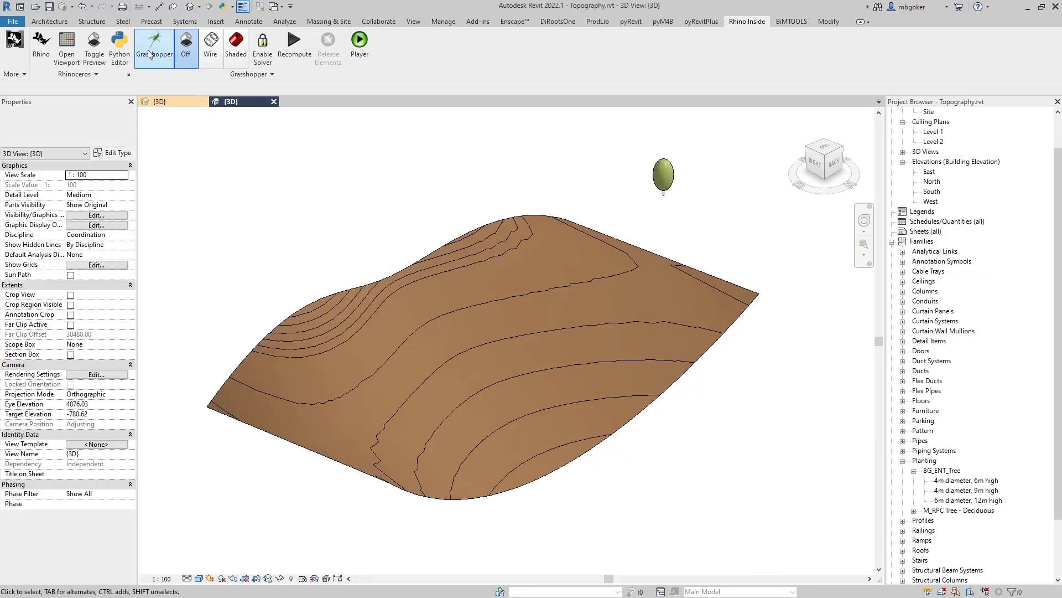
click(154, 47)
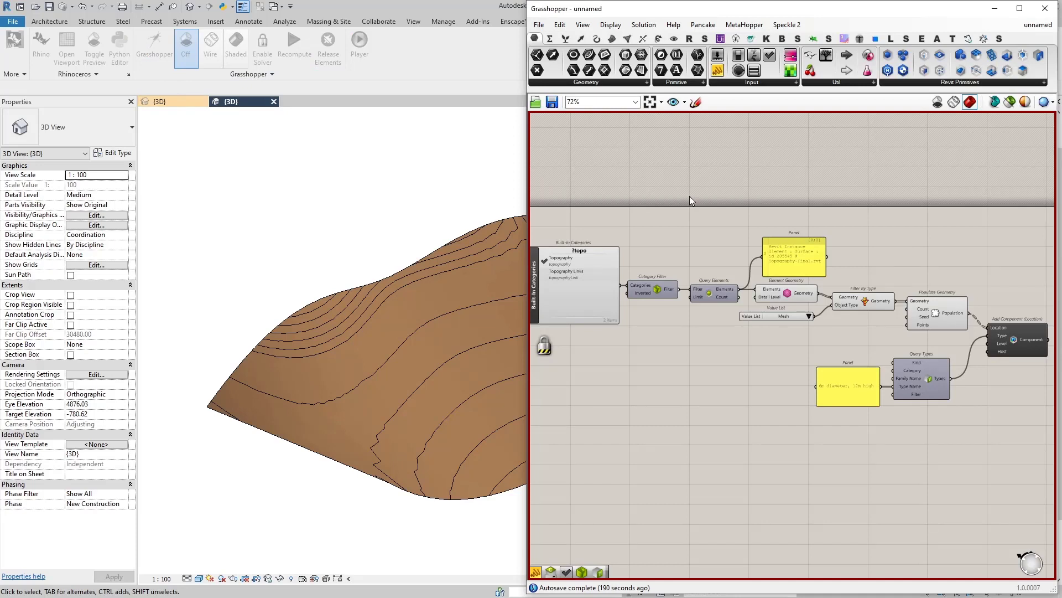
mouse_move(678, 207)
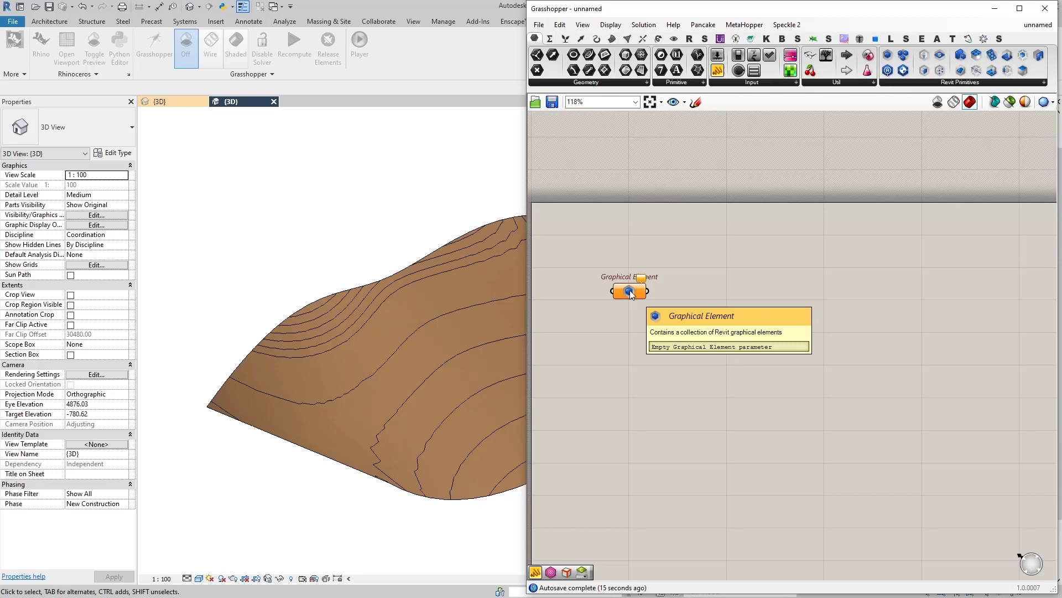
Step: Delete the Graphical Element parameter so the canvas is empty
right_click(626, 290)
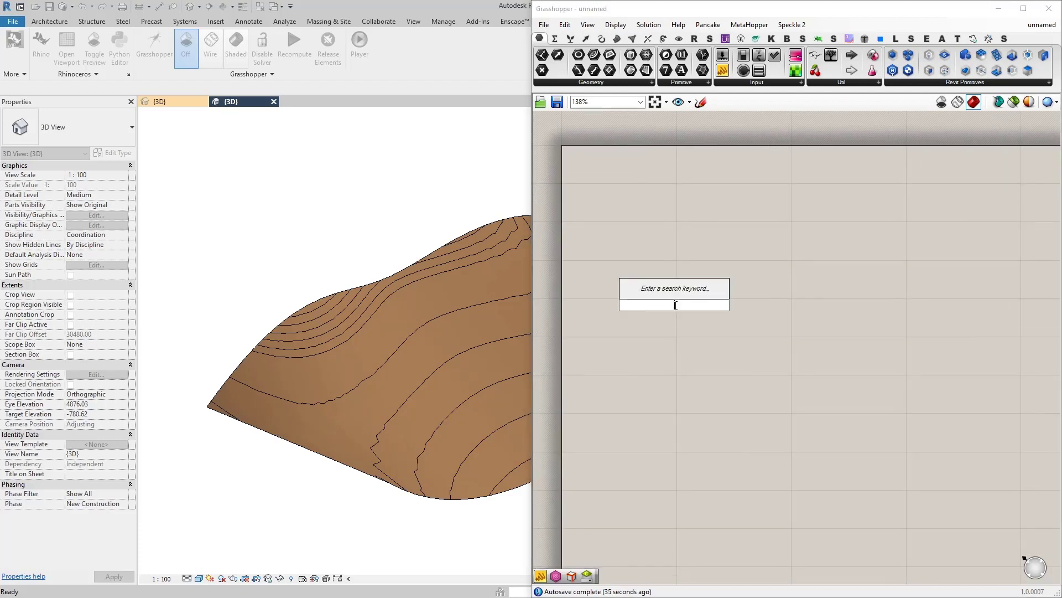
Step: Place Built-In Categories filtered to Topography with a Panel, then search for Category Filter
text(built)
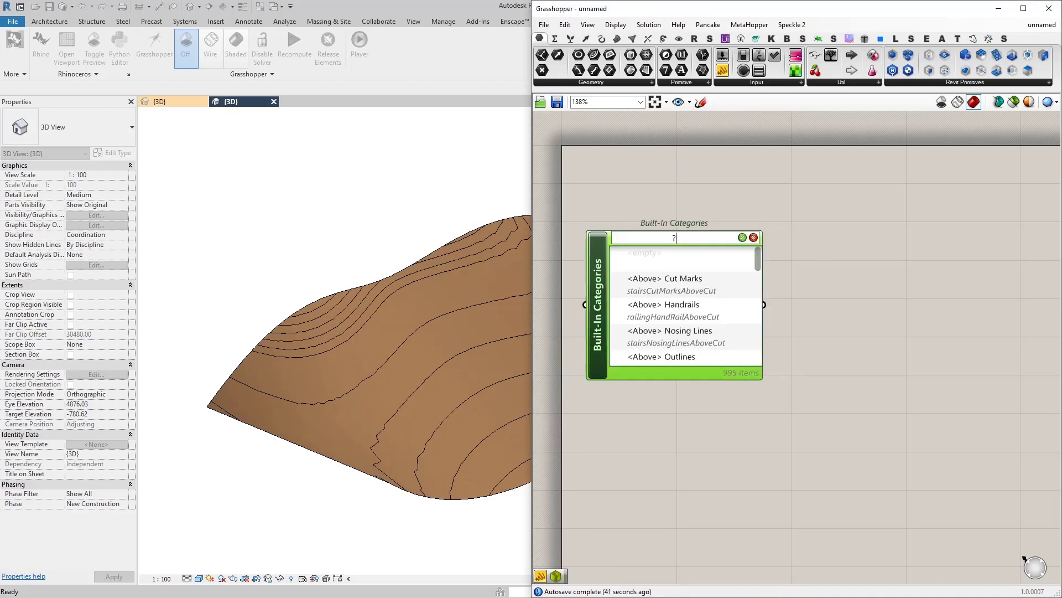
text(topo)
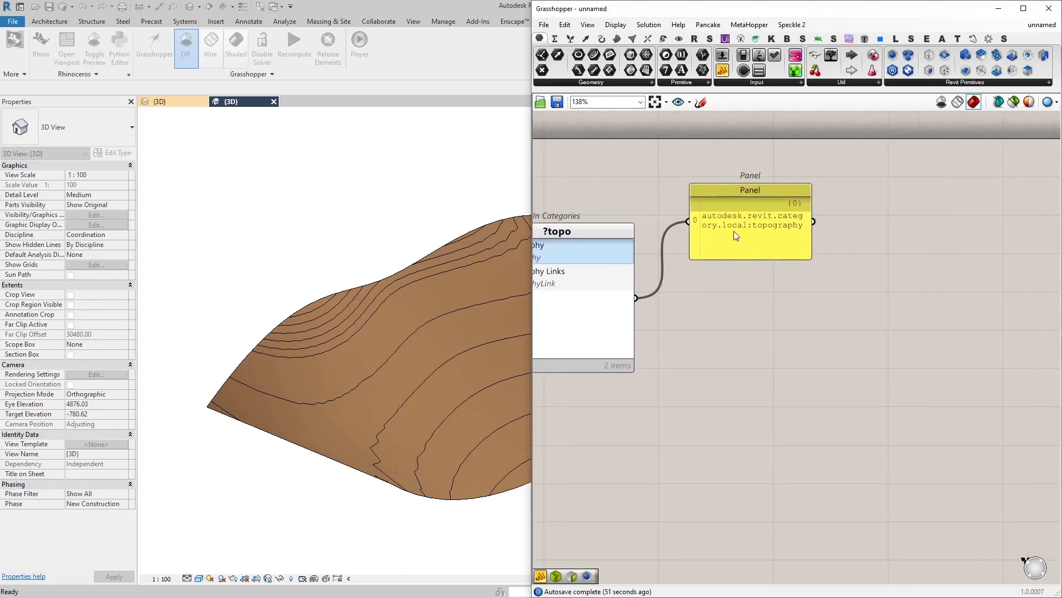
mouse_move(764, 235)
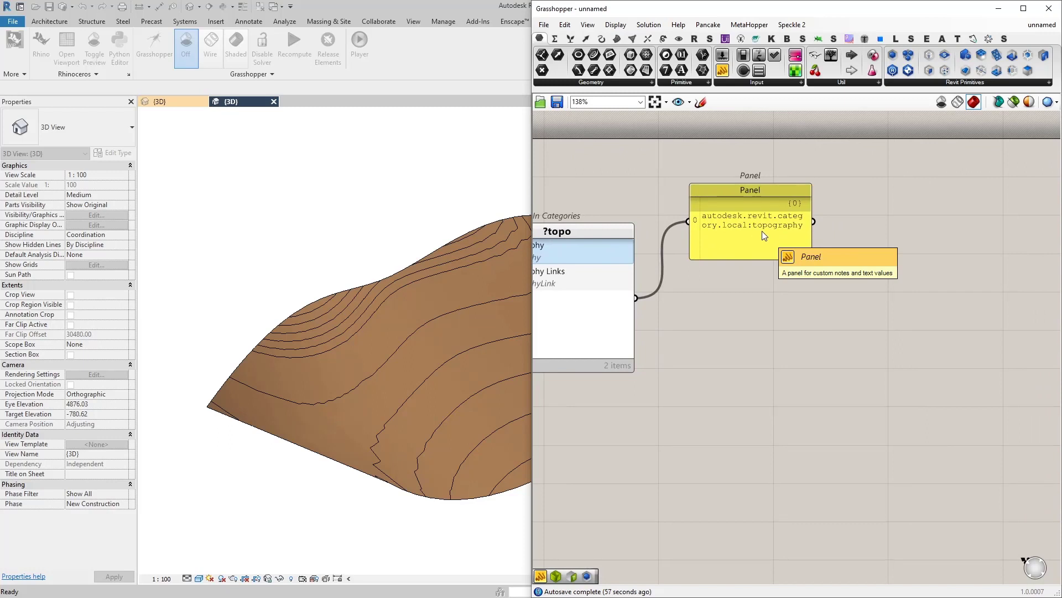
text(ca)
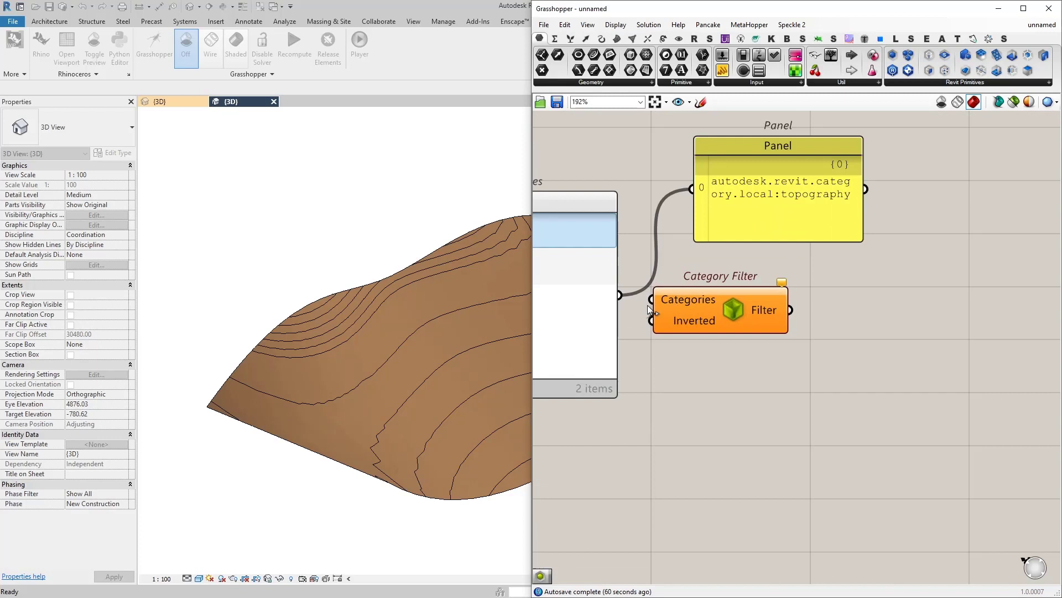
Step: Wire the Topography category into Category Filter's Categories input
click(695, 313)
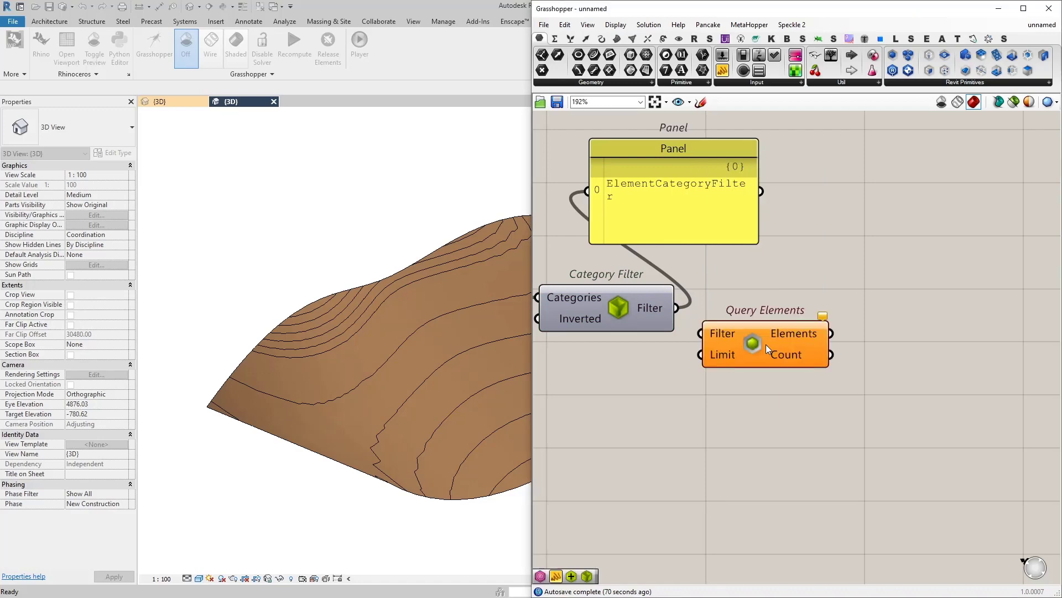
mouse_move(686, 332)
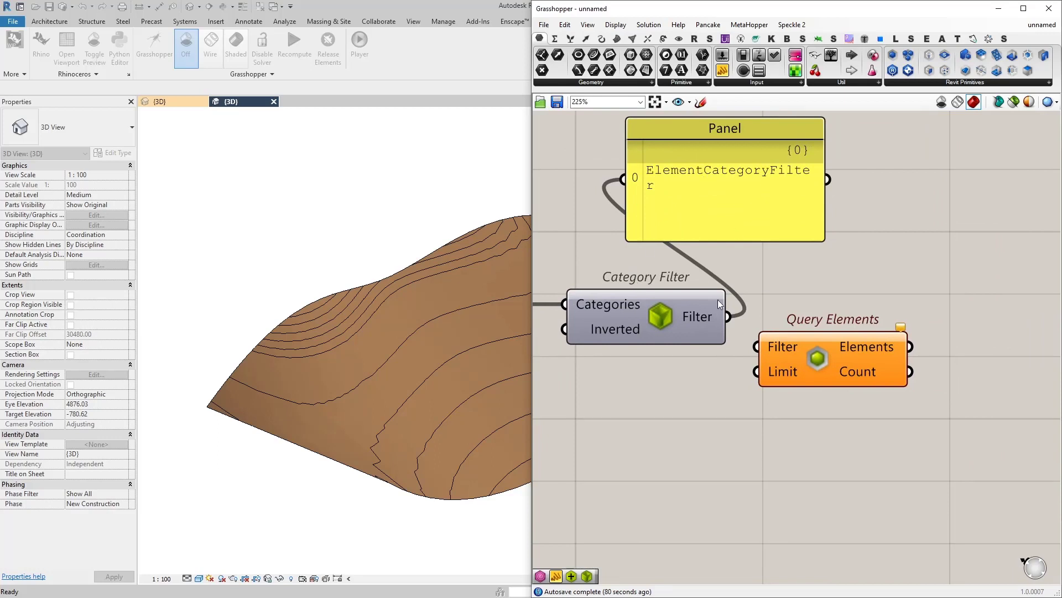
Step: Zoom around Query Elements while wiring the category filter and listing the topography surface
scroll(up, 3)
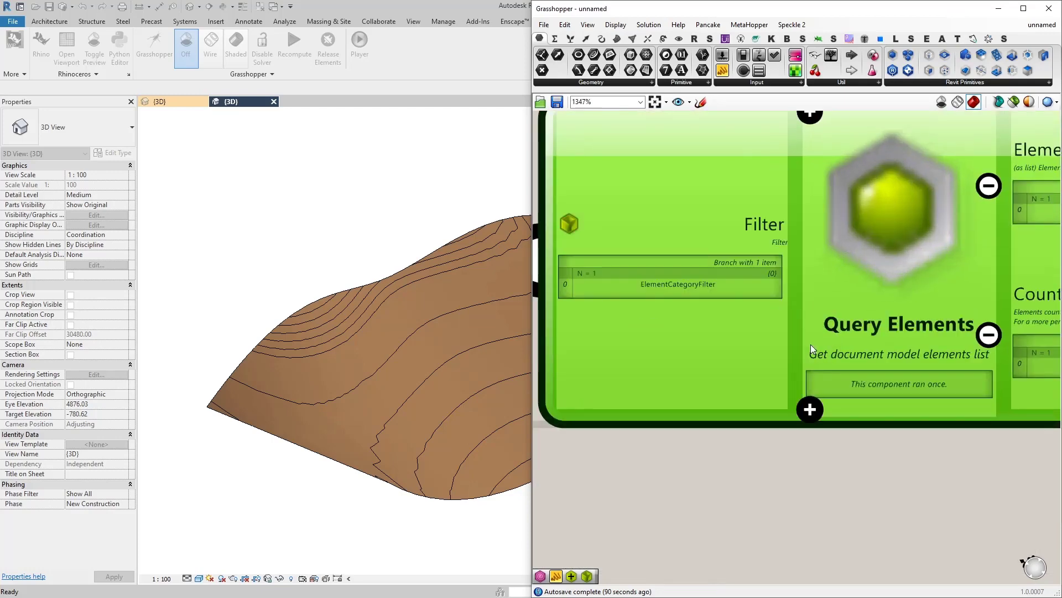
scroll(down, 3)
text(elemen)
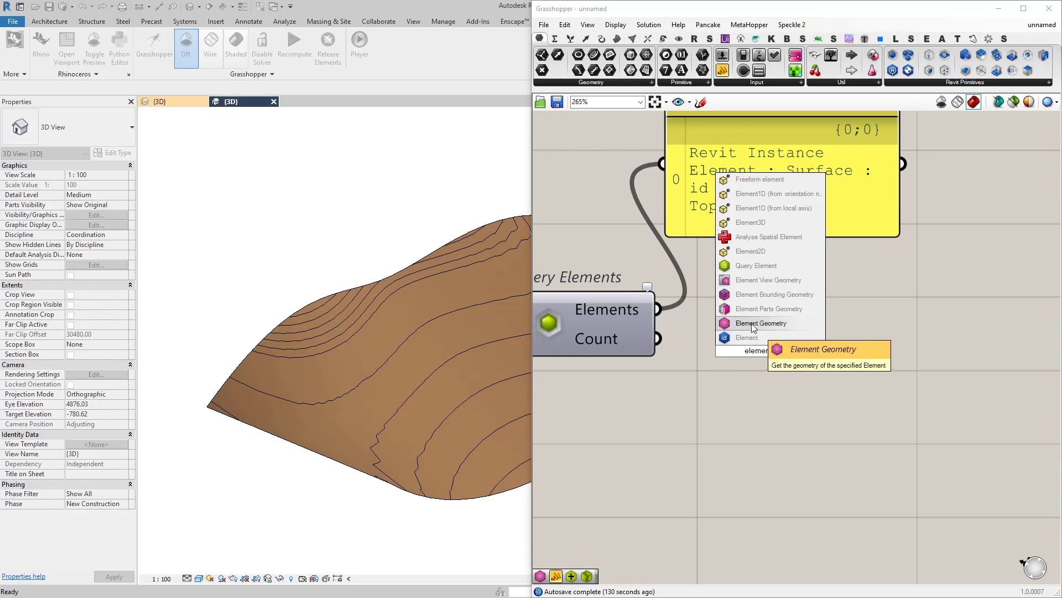
Step: Add Element Geometry fed by Query Elements and show the topography curves and mesh in the Panel
click(760, 322)
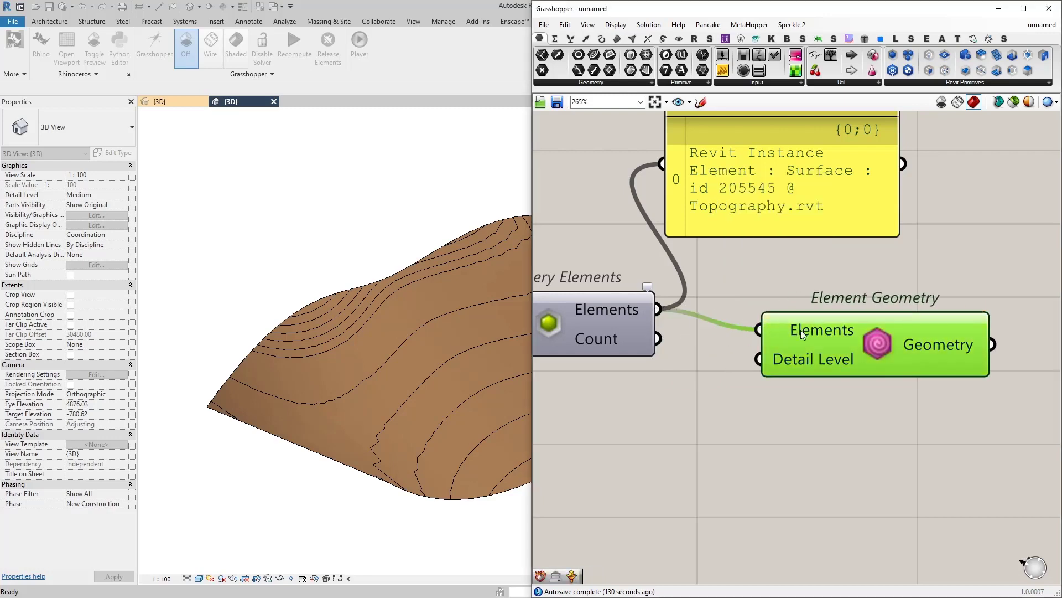
scroll(down, 3)
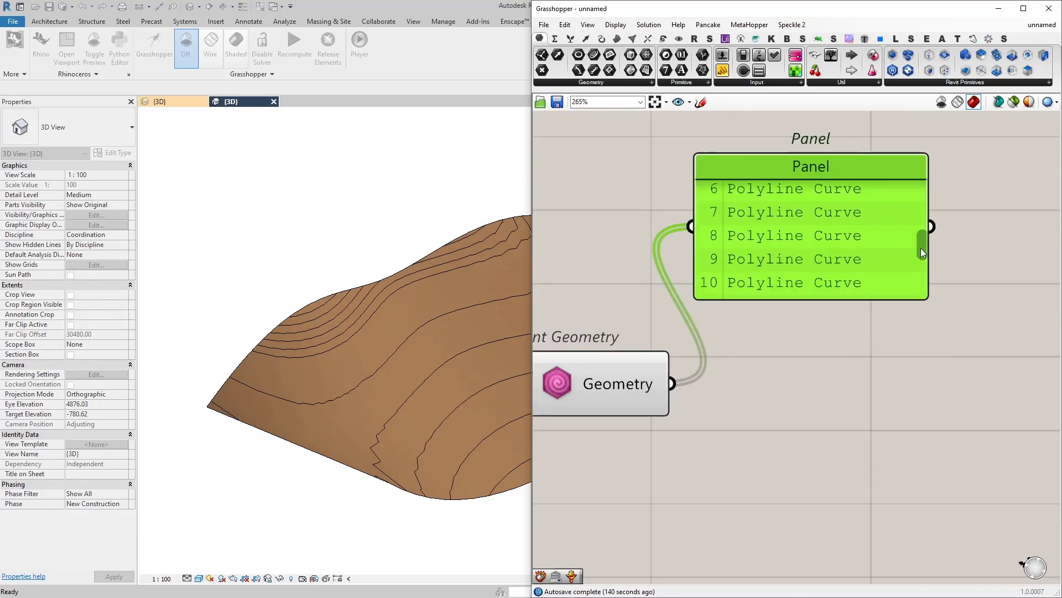
scroll(down, 3)
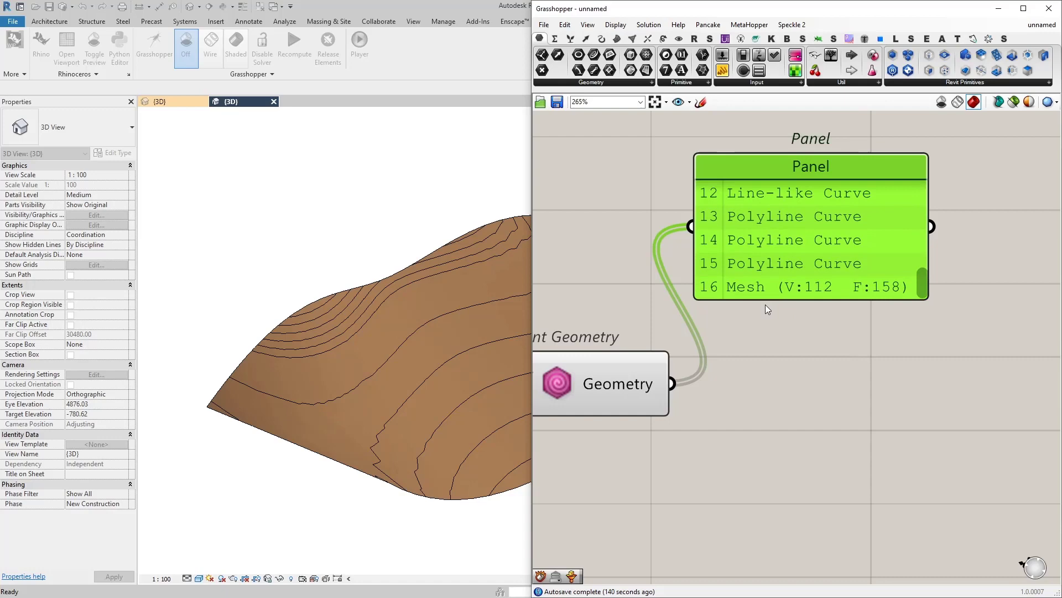
click(811, 166)
text(populate)
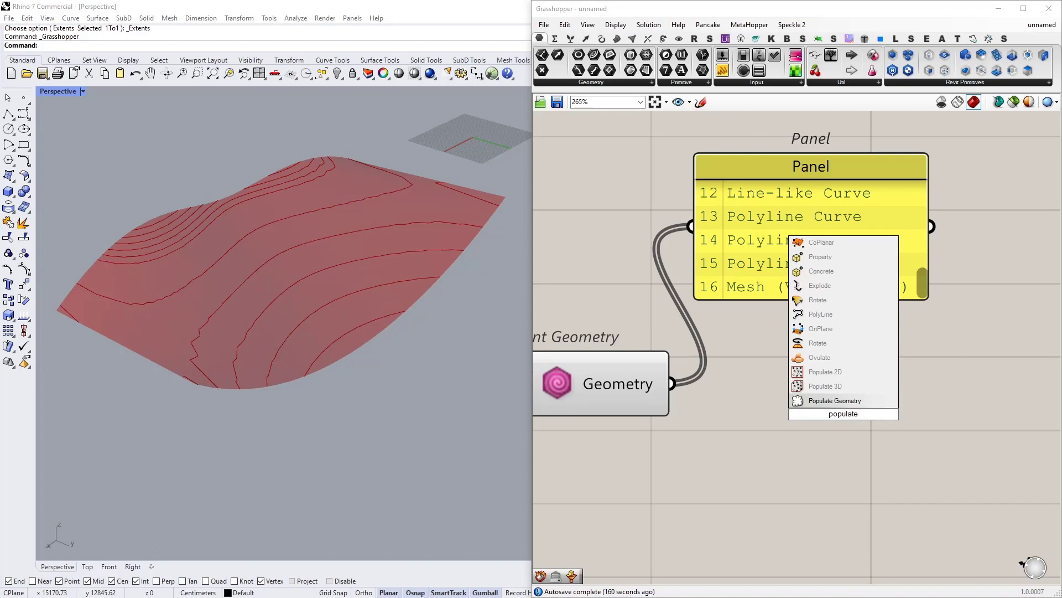
Step: Add Populate Geometry fed by the topography geometry to scatter random points
click(835, 400)
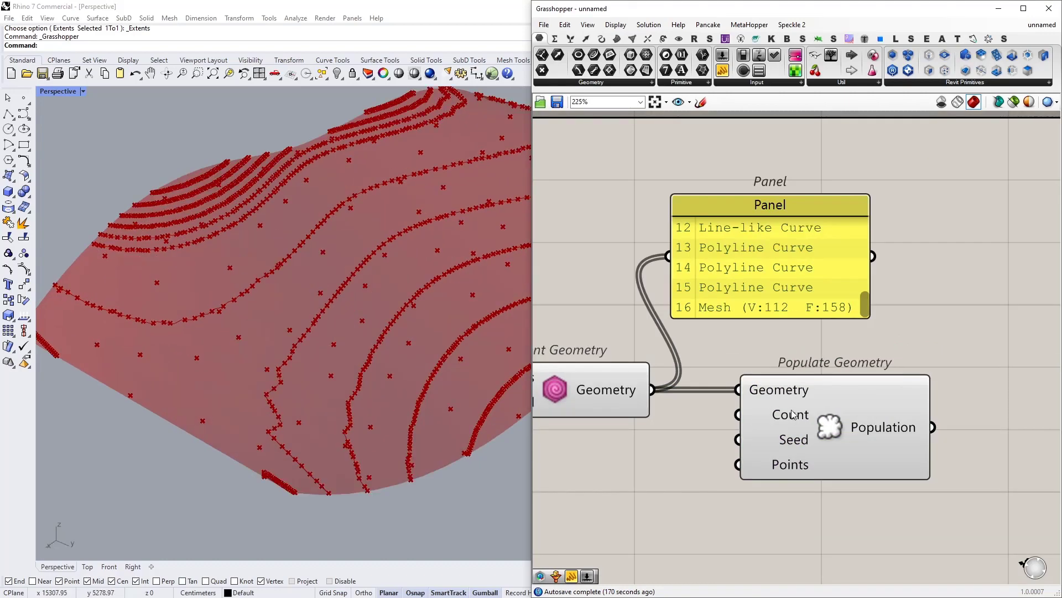
mouse_move(62, 297)
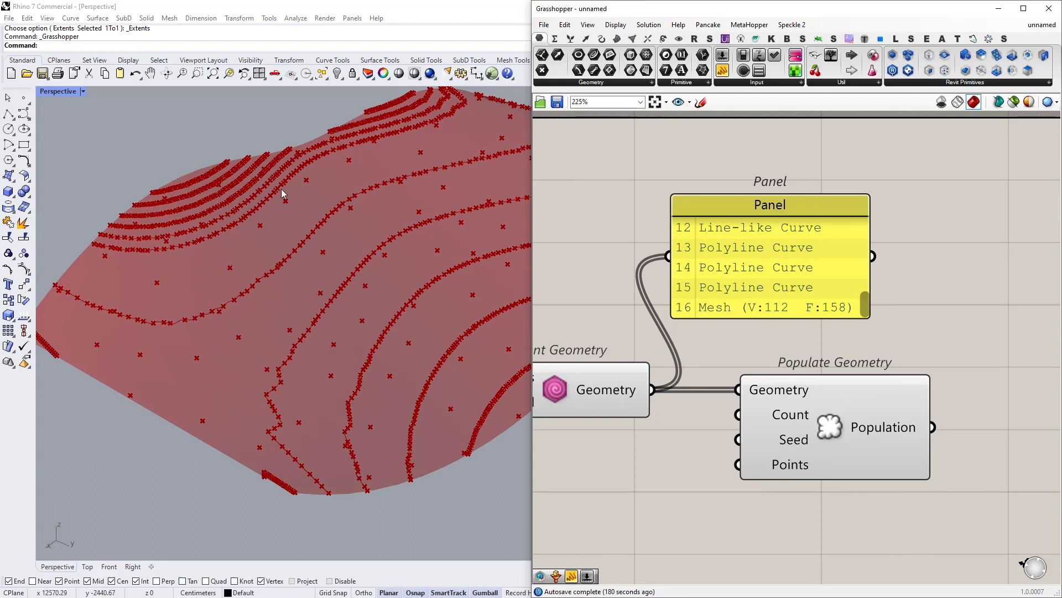
mouse_move(145, 184)
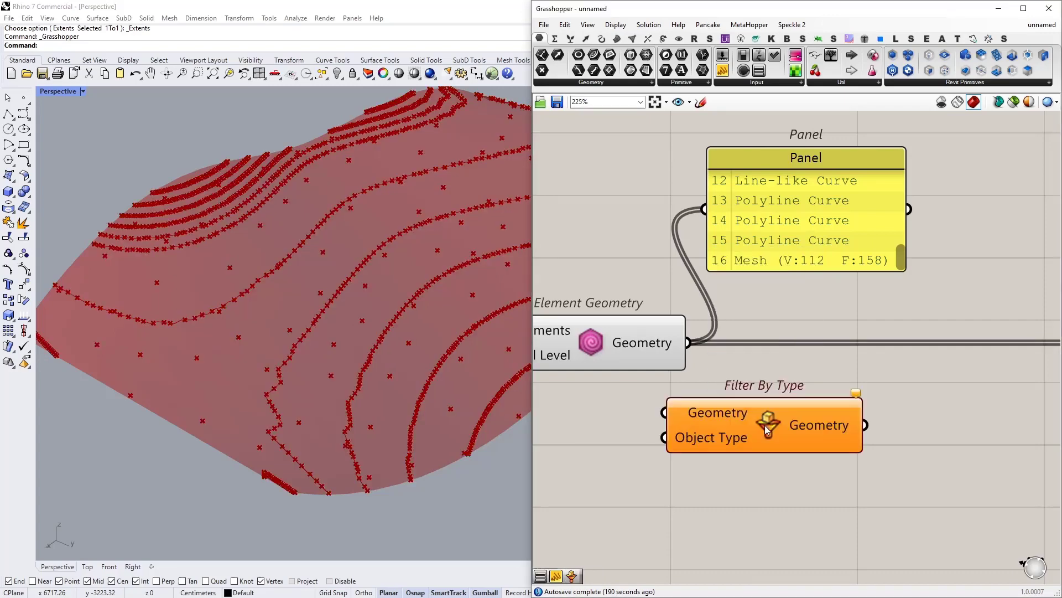
Step: Feed Element Geometry's Geometry output into the Filter By Type component
drag(763, 425, 834, 420)
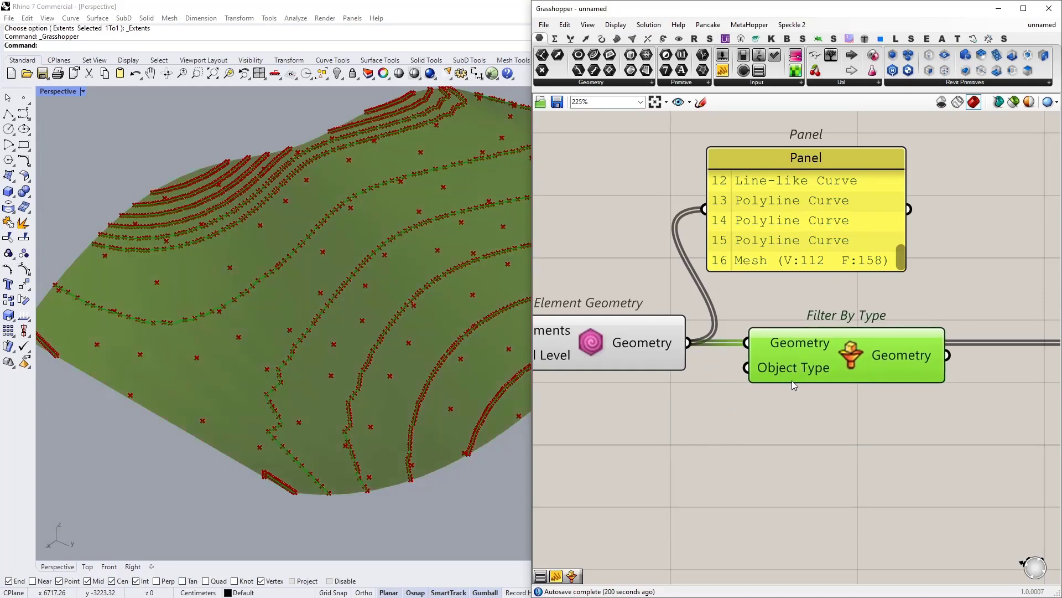
Step: Attach a Value List to Filter By Type's Object Type and set it to Mesh only
text(valu)
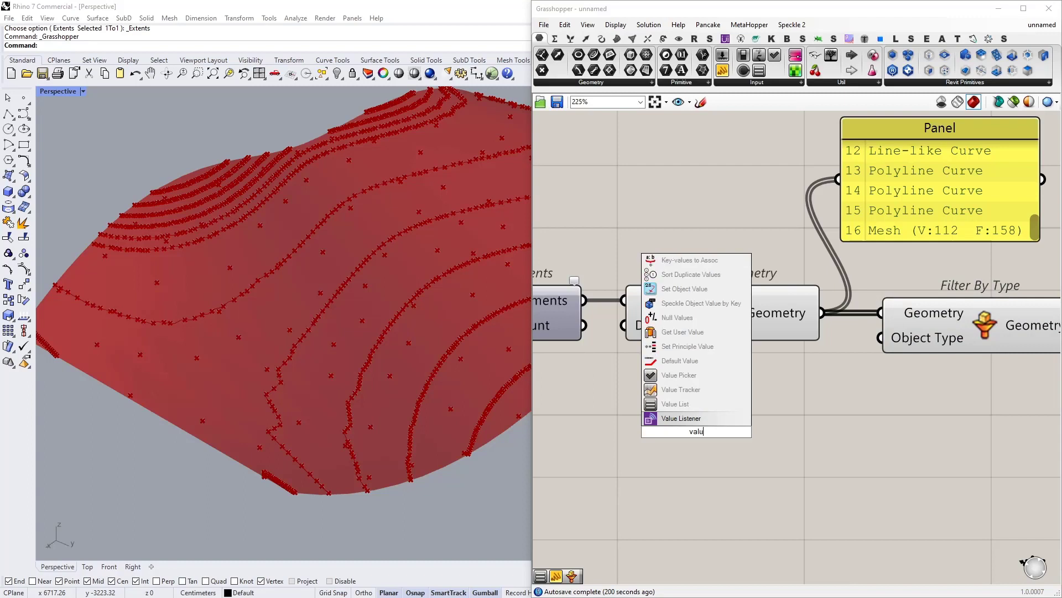
click(675, 404)
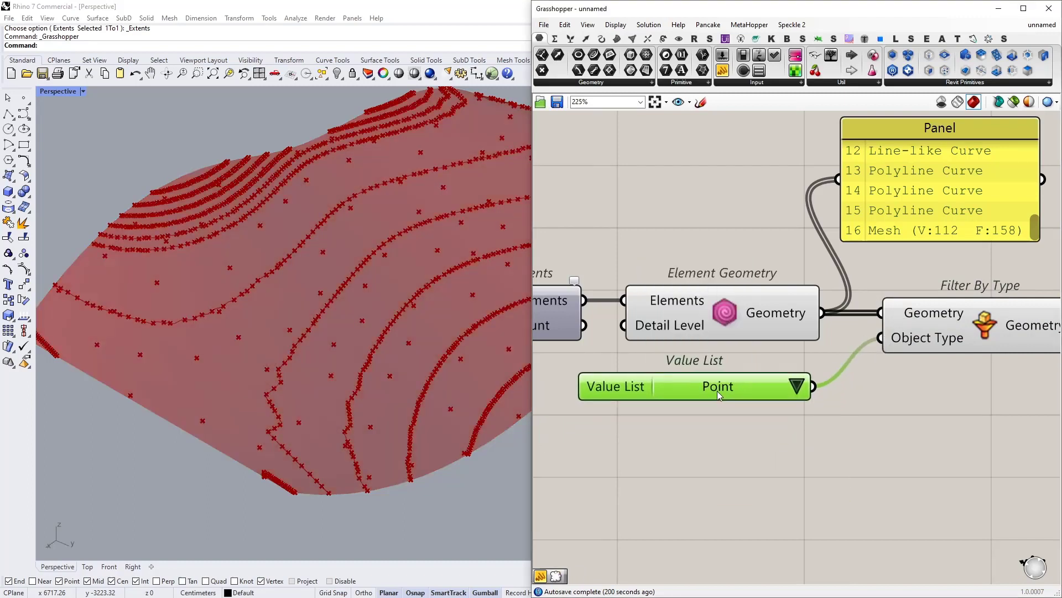
click(795, 387)
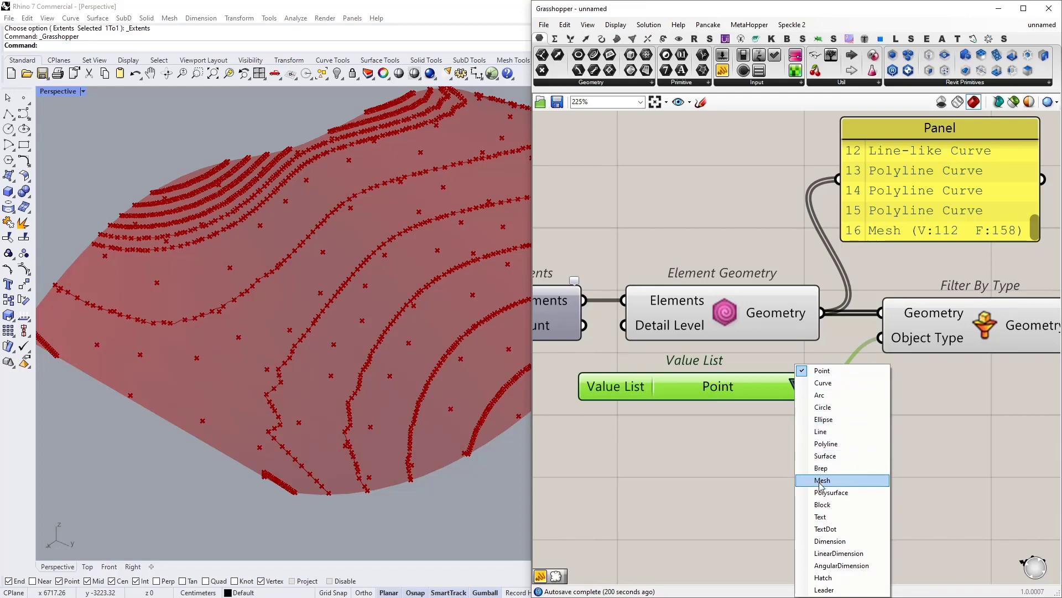
click(823, 479)
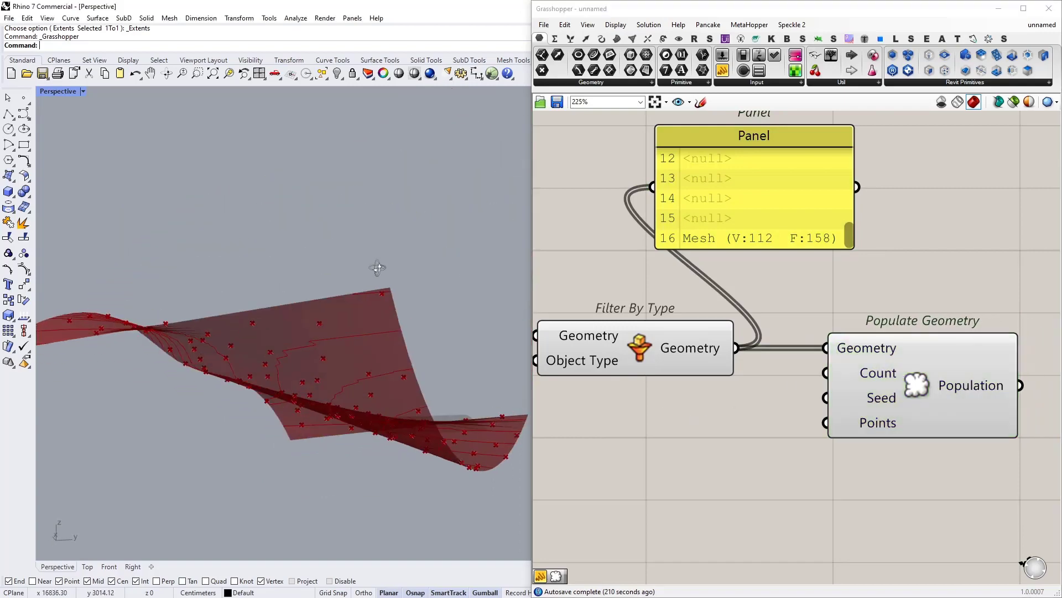
Step: Drive Populate Geometry's Count with a Number Slider and settle it at 108 points
drag(377, 266, 332, 310)
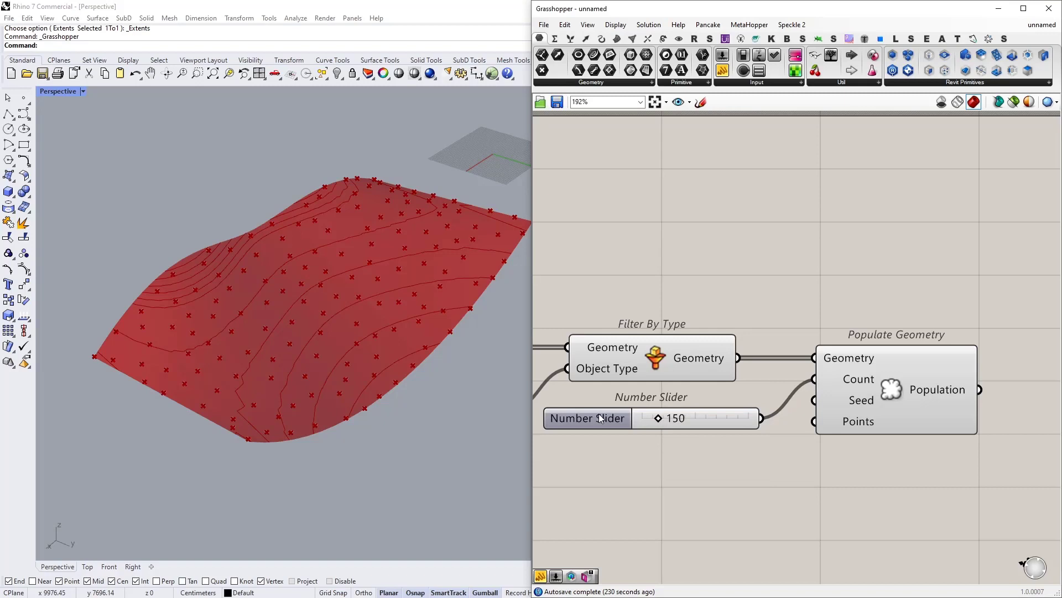
click(597, 419)
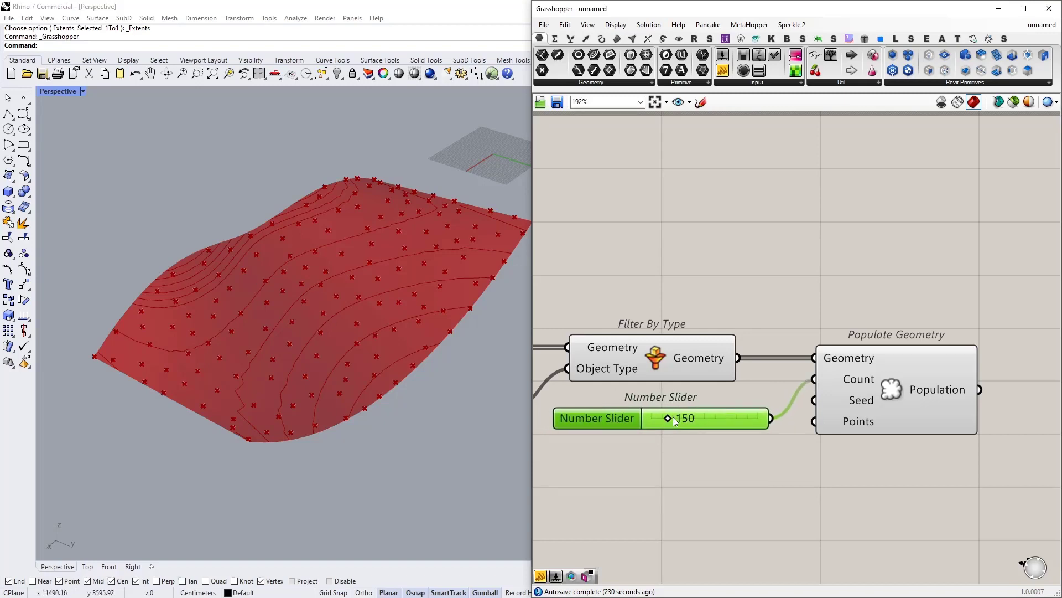
drag(668, 418, 654, 415)
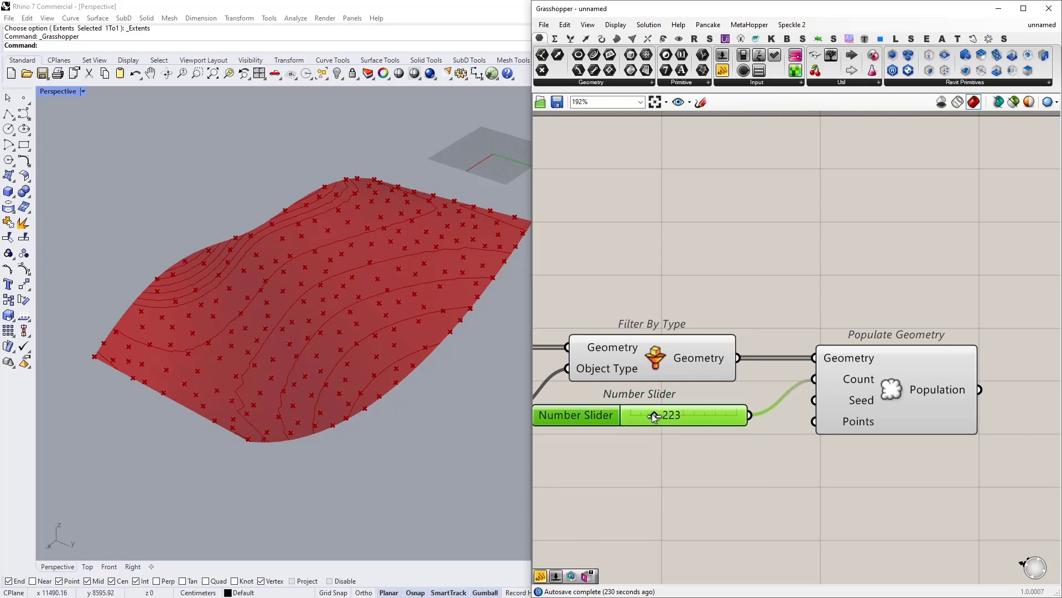
drag(654, 415, 641, 415)
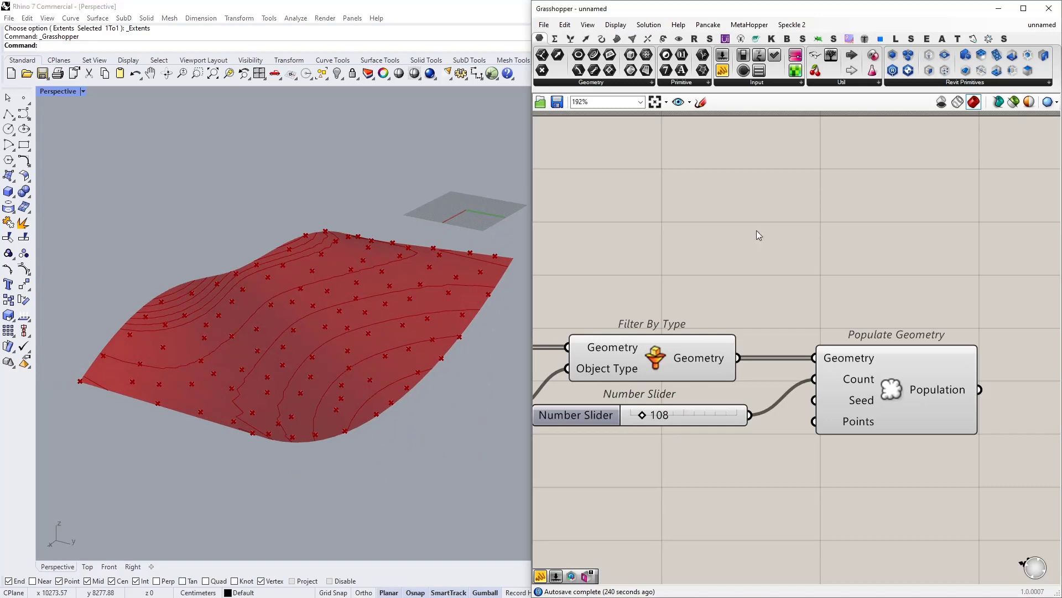
Step: Place an Add Component (Location) component beside Populate Geometry via the 'add c' search
scroll(down, 3)
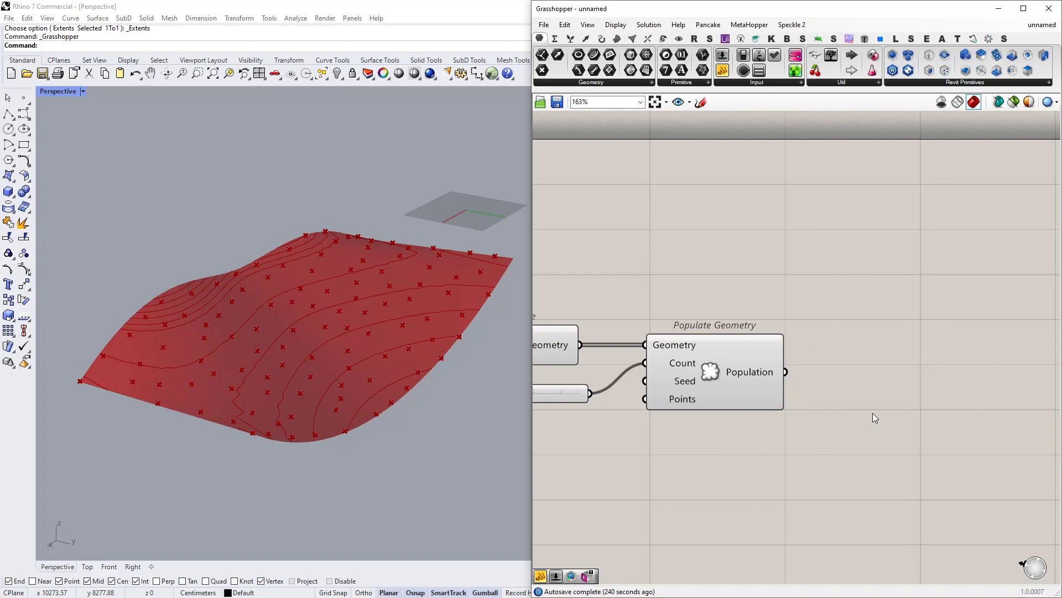
text(add componen)
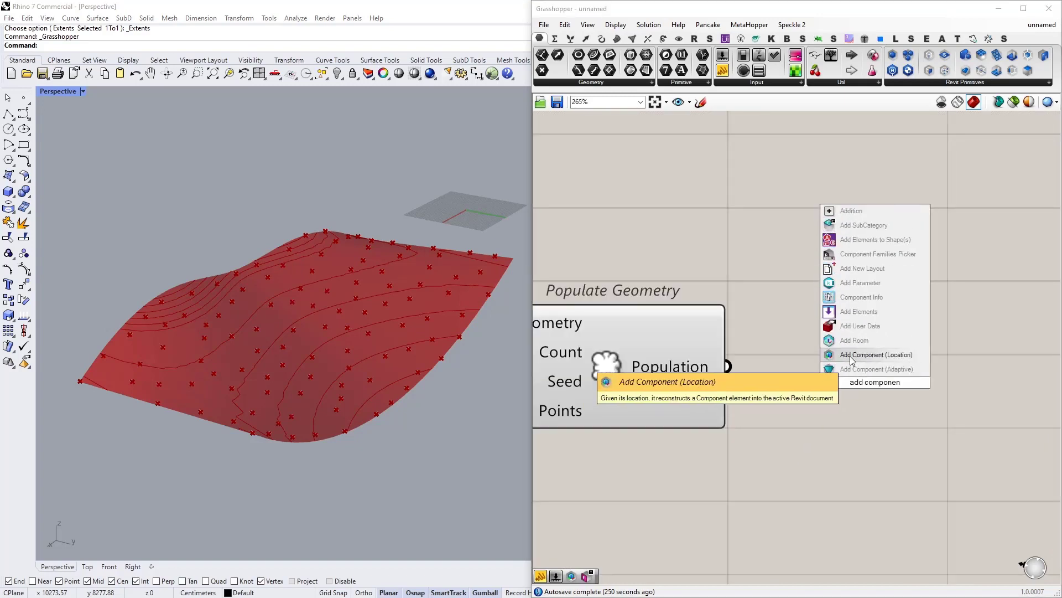
click(875, 354)
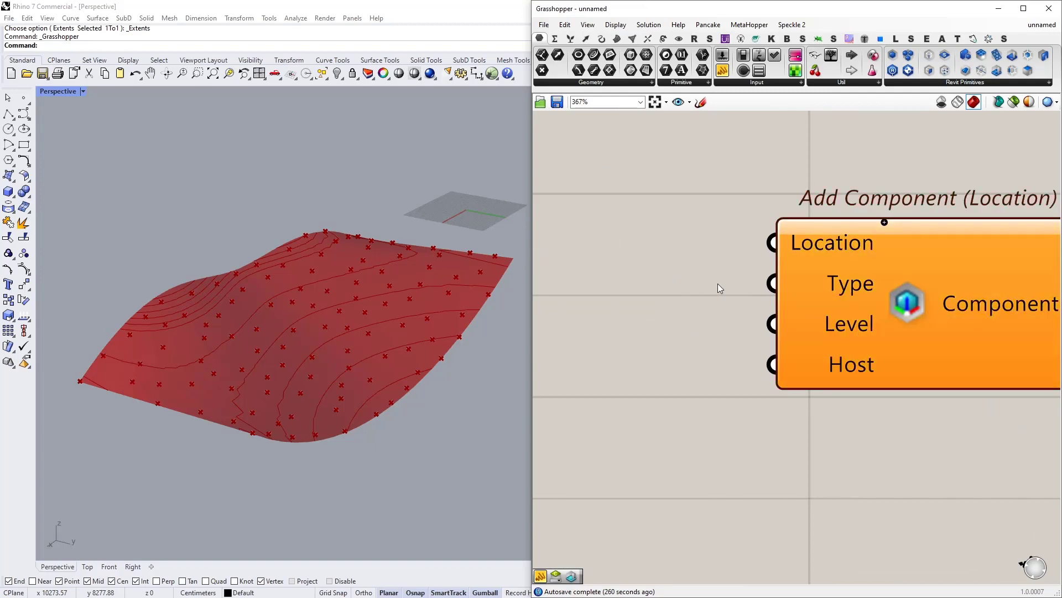
mouse_move(896, 163)
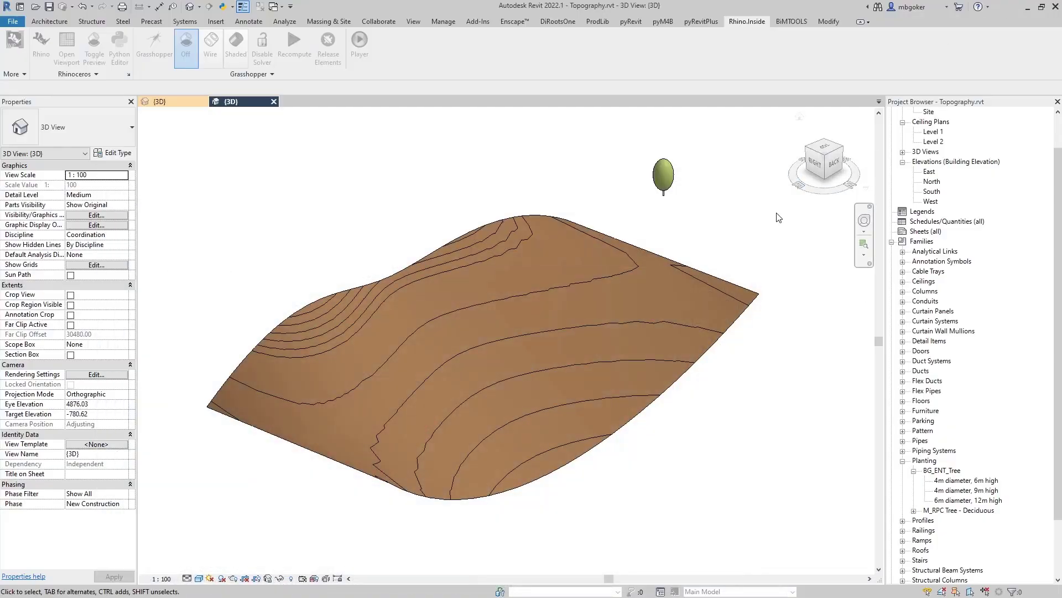
click(663, 176)
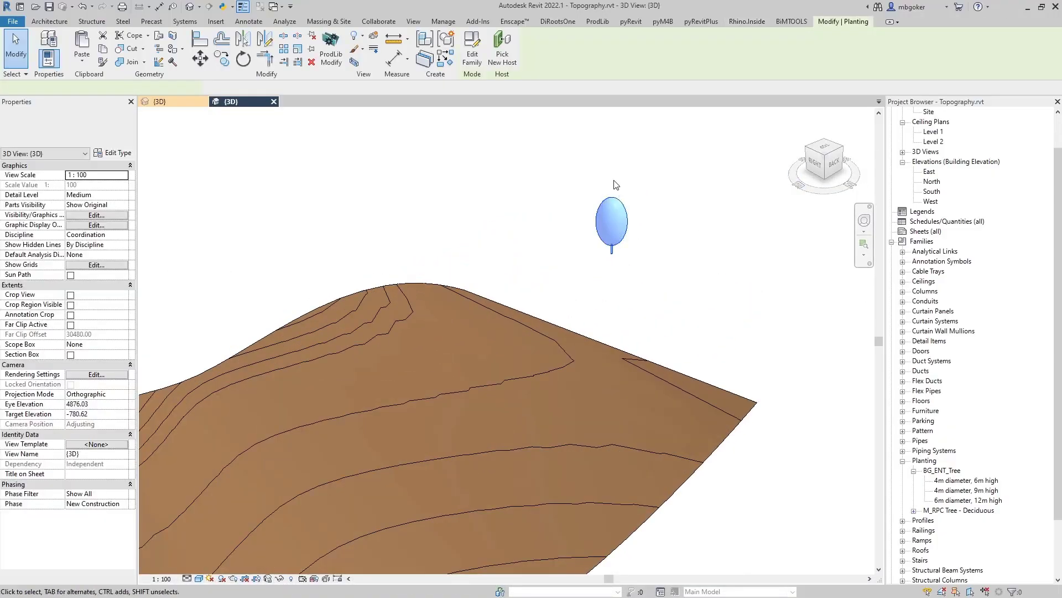
click(611, 224)
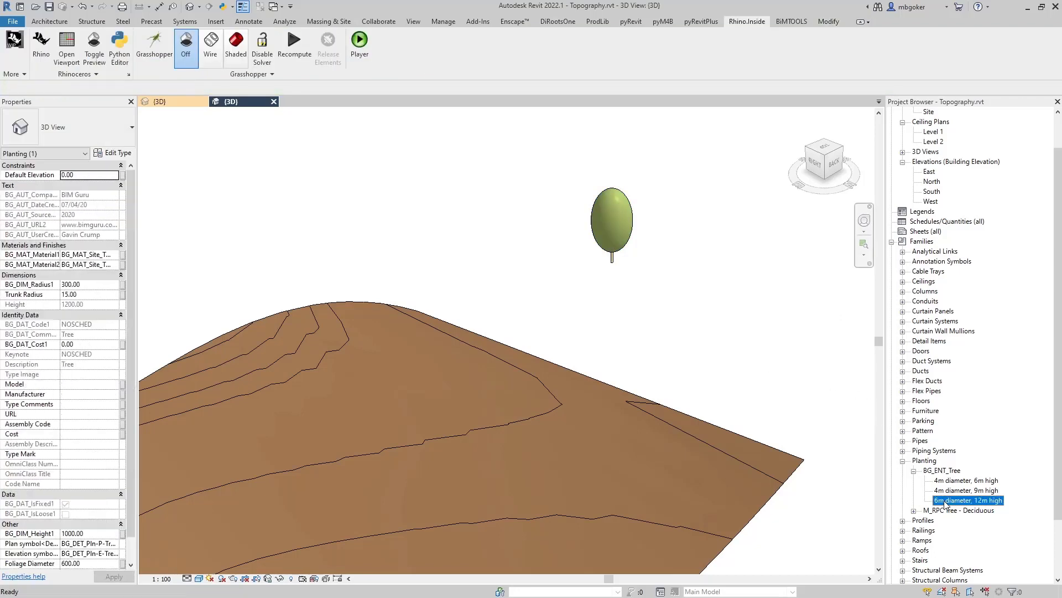
click(967, 500)
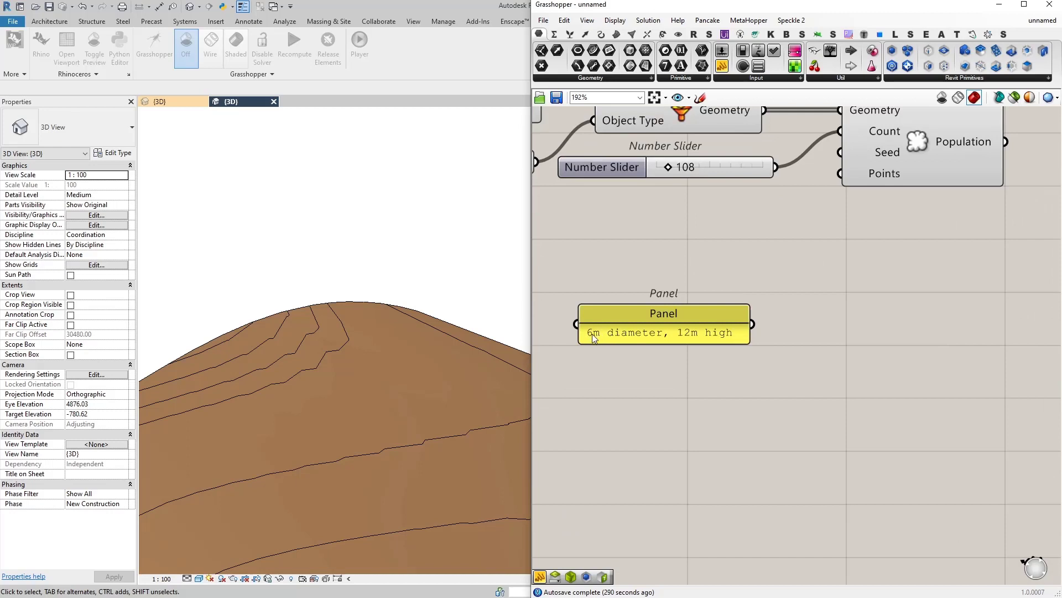
mouse_move(753, 391)
text(q)
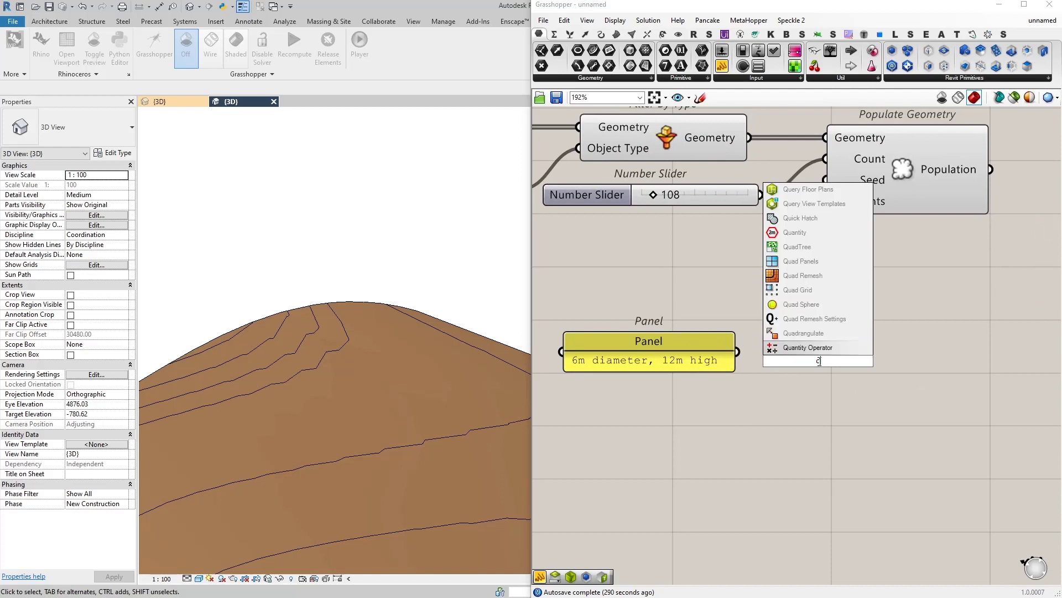
Step: Place a Query Types component beside the '6m diameter, 12m high' tree type panel
text(uery typ)
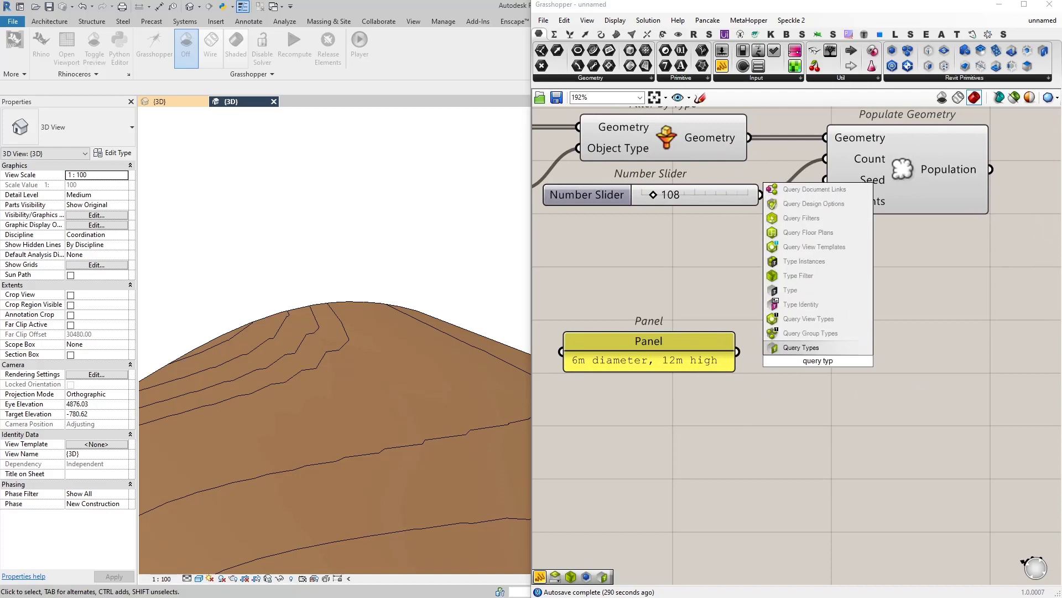
click(801, 347)
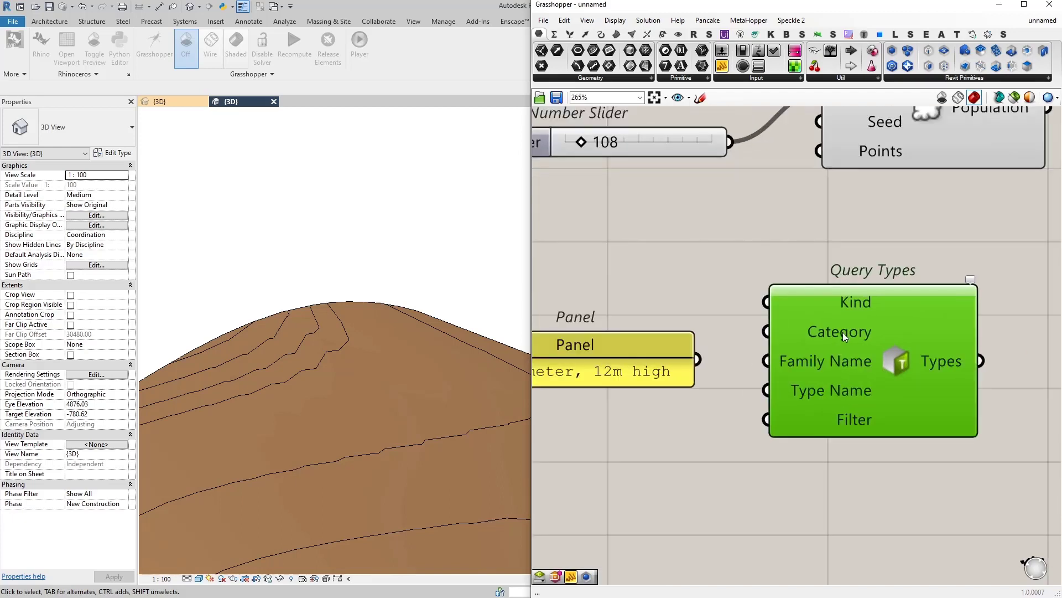
mouse_move(828, 384)
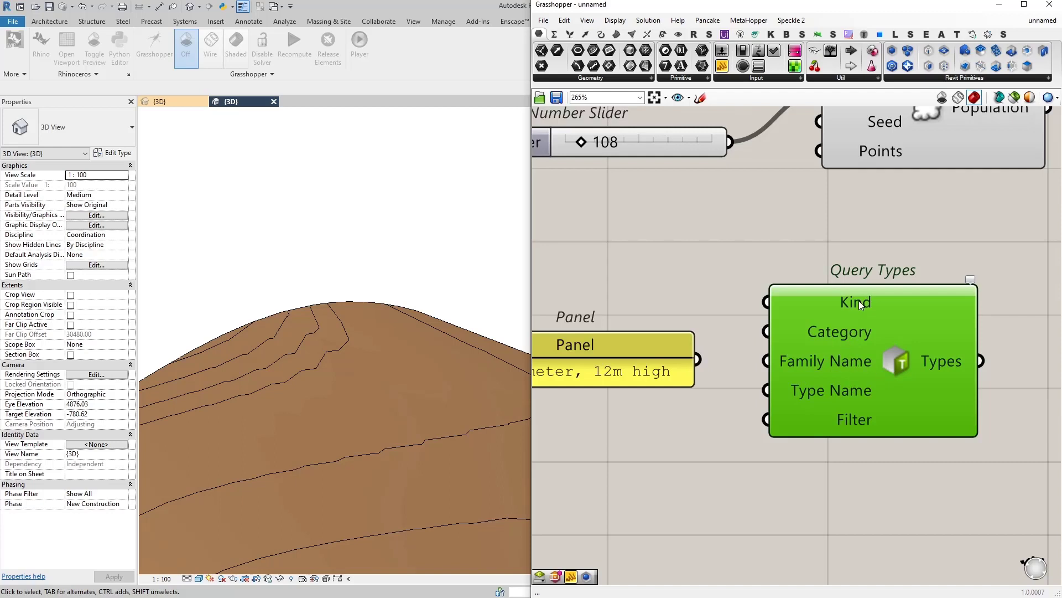
mouse_move(873, 409)
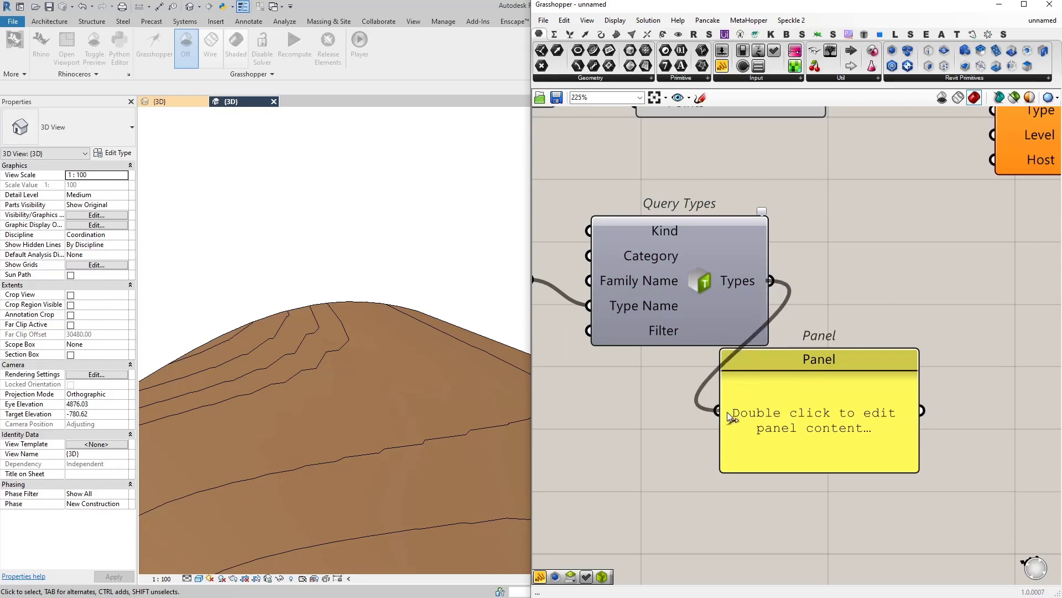
Step: Position the '6m diameter, 12m high' panel next to Query Types, feeding its Type Name input
scroll(down, 3)
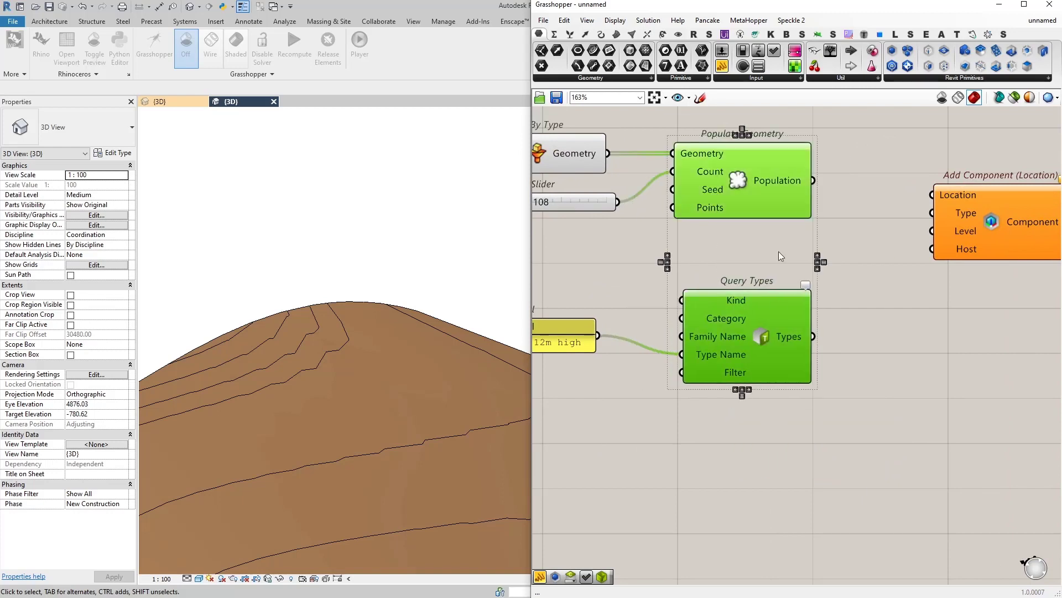
scroll(down, 3)
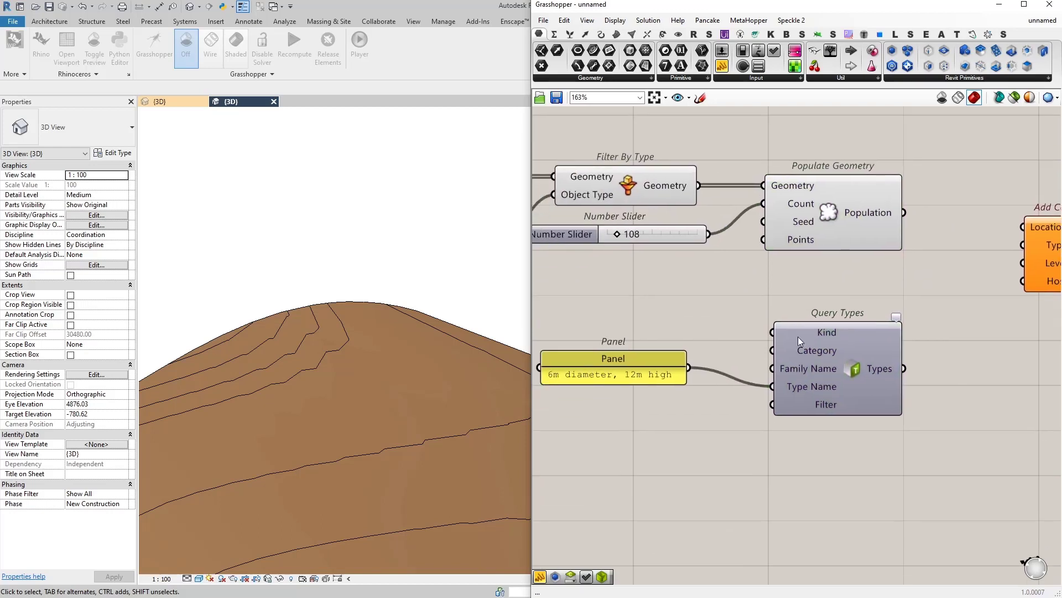
drag(613, 357, 675, 377)
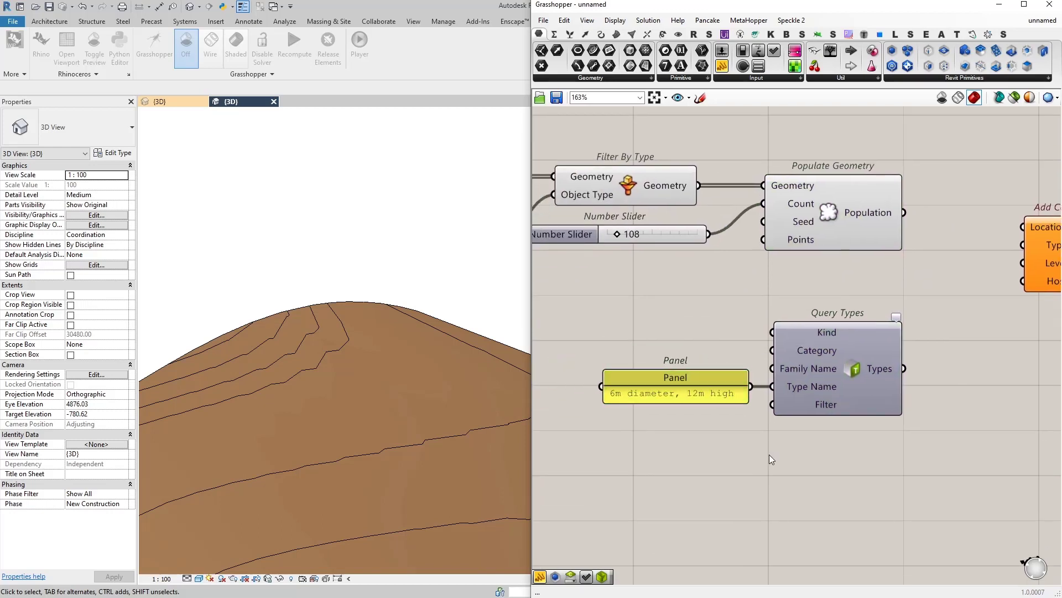